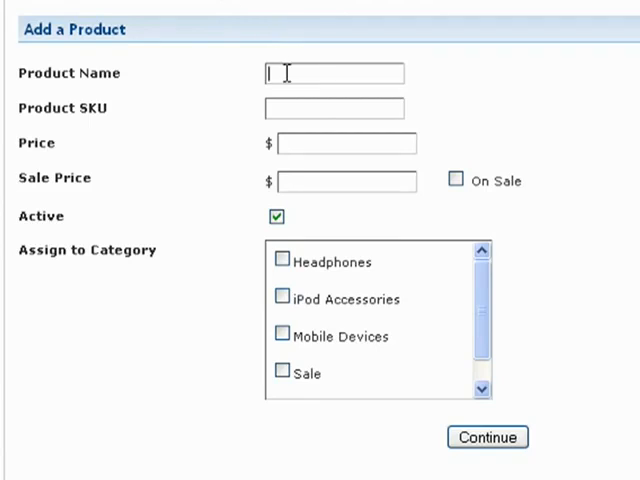
- Enter product name 'Installation (80 Page PDF)', SKU EBOOK003 and price 9.99
text(Installation (80 Page PDF))
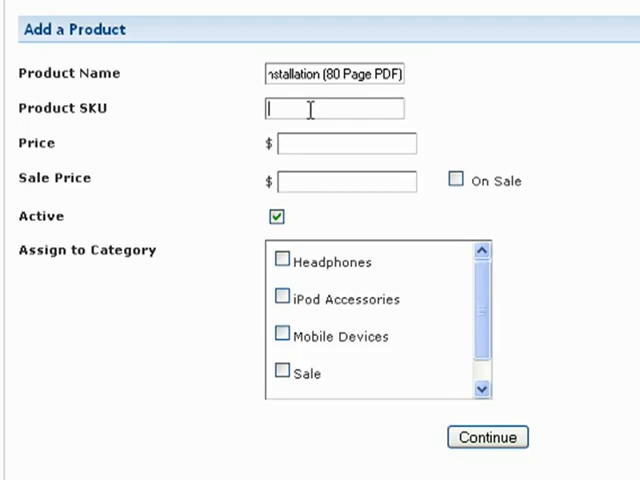
text(EBOOK003)
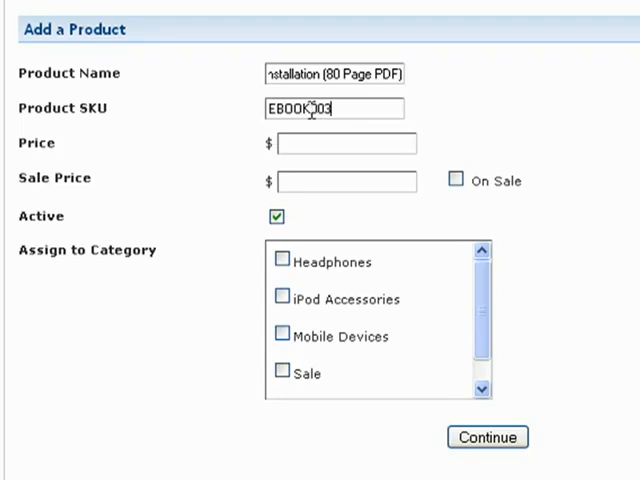
mouse_move(448, 128)
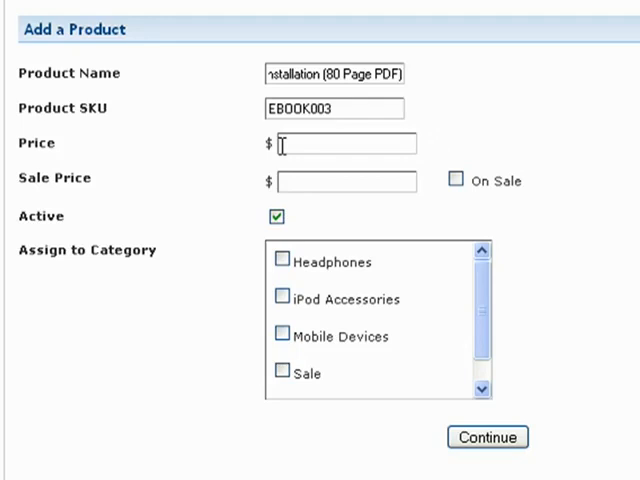
text(9.99)
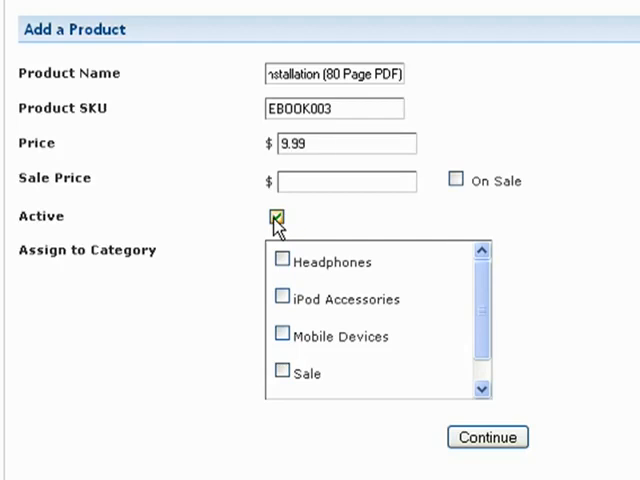
- Mark the product Active under the Subscriptions category and submit it with Continue
click(276, 216)
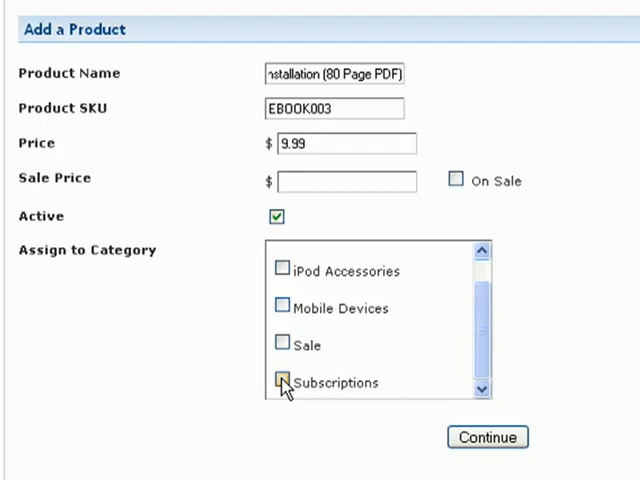
click(280, 384)
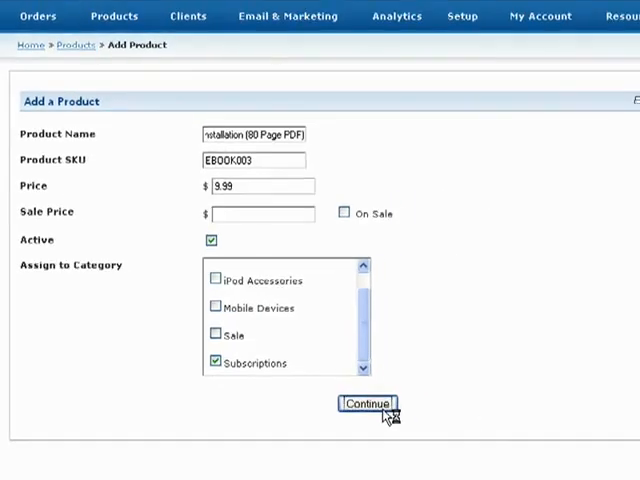
click(368, 404)
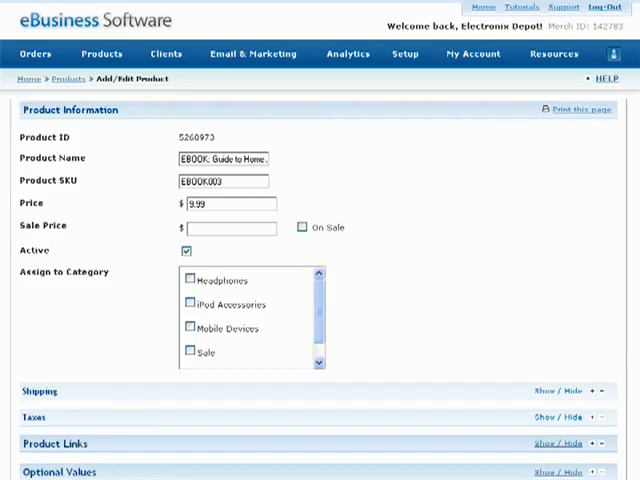
- Review the Shipping section showing no shipping charge, 0.00 extra and weight 0
scroll(down, 3)
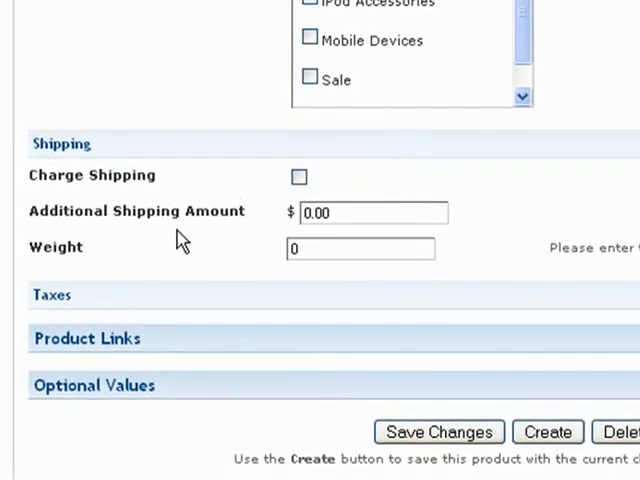
mouse_move(212, 258)
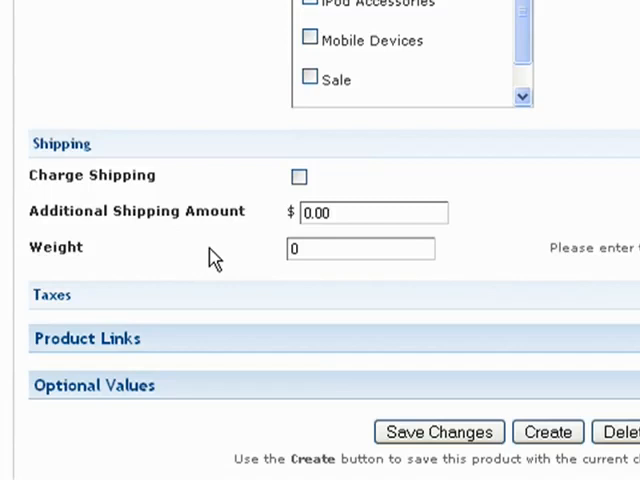
mouse_move(198, 264)
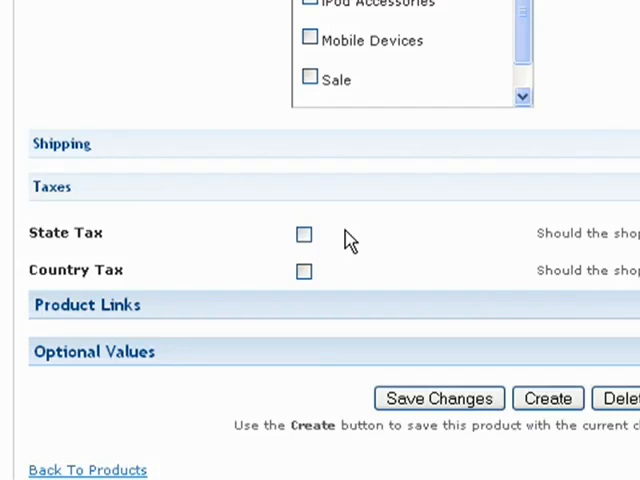
mouse_move(360, 200)
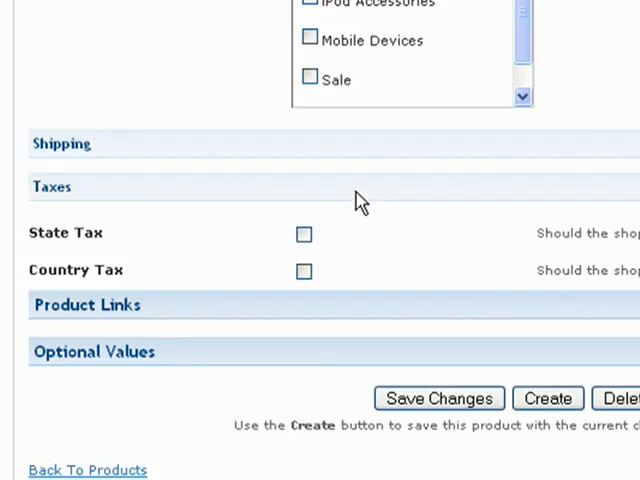
- Collapse the Taxes section with State Tax and Country Tax left unticked
click(52, 188)
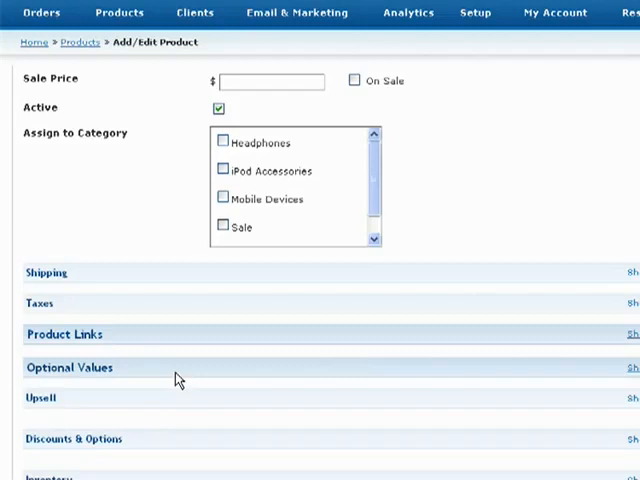
- Mark the product as a digital product and browse for the PDF file to attach
scroll(down, 3)
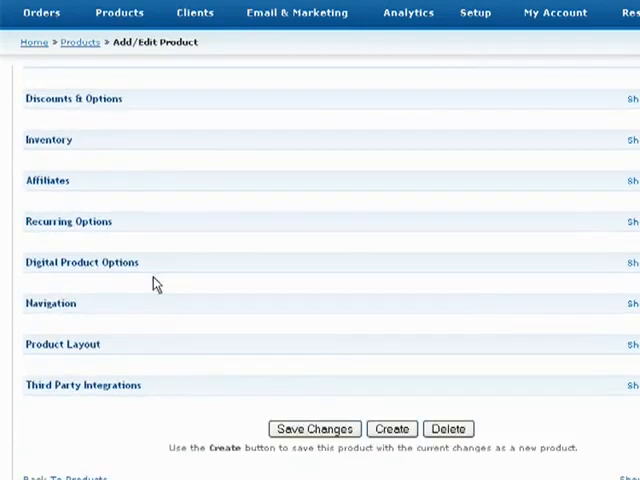
click(82, 262)
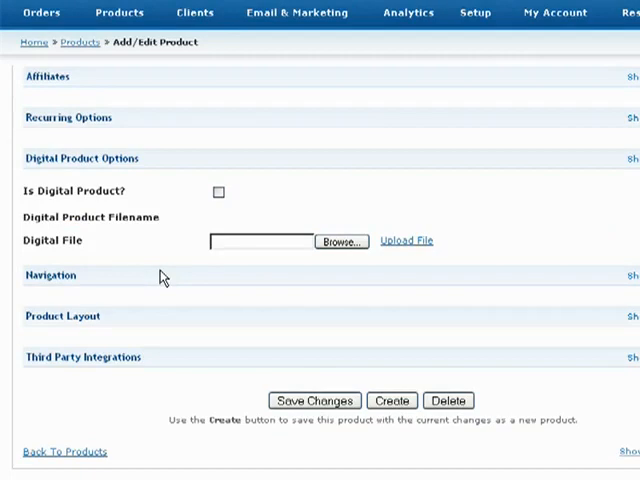
mouse_move(172, 276)
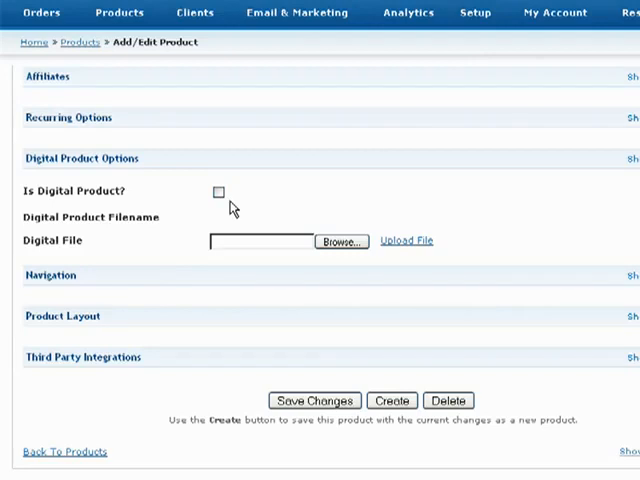
click(218, 192)
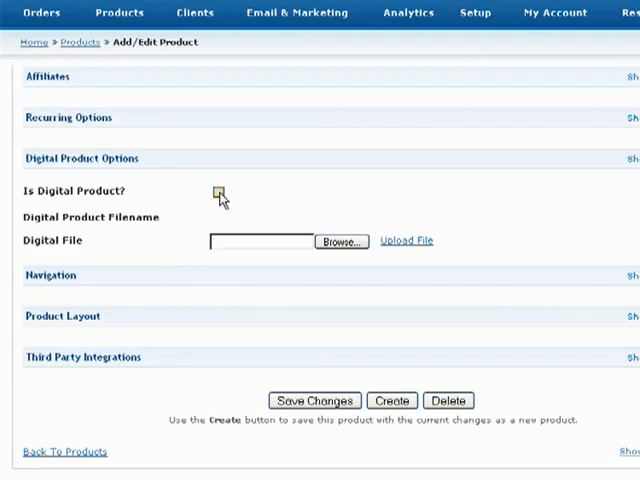
click(220, 192)
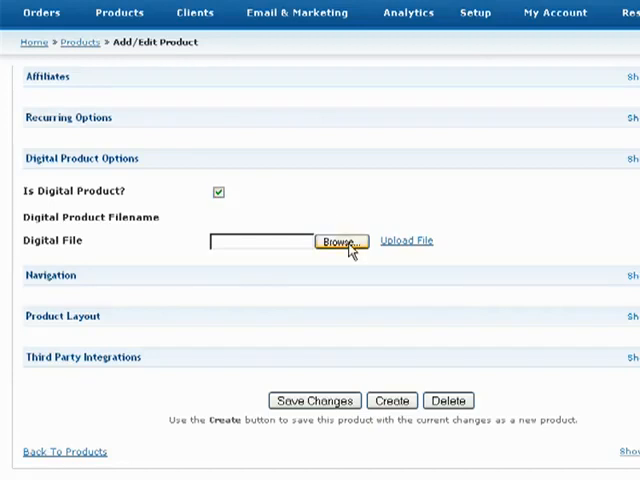
click(340, 240)
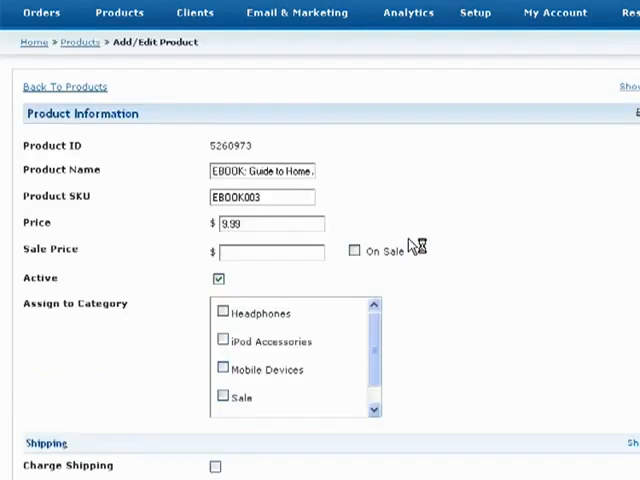
- Review the Digital Product Options with Ebook_Pro_Home_Audio.pdf uploaded and instructions entered
scroll(down, 3)
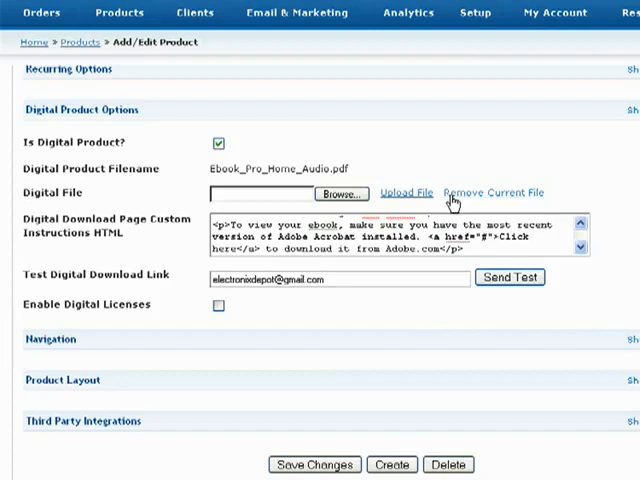
mouse_move(420, 196)
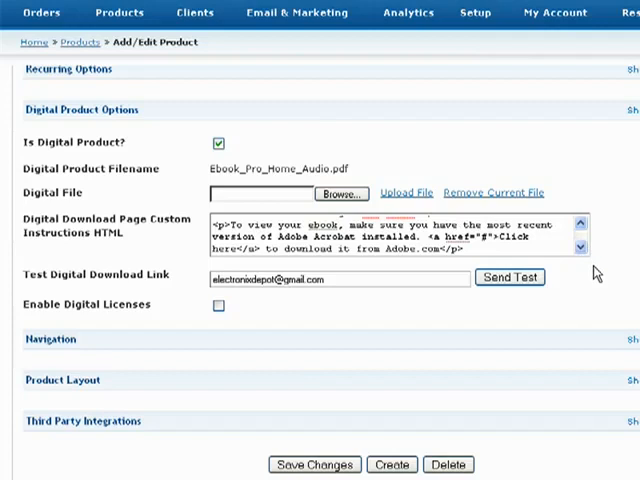
mouse_move(596, 278)
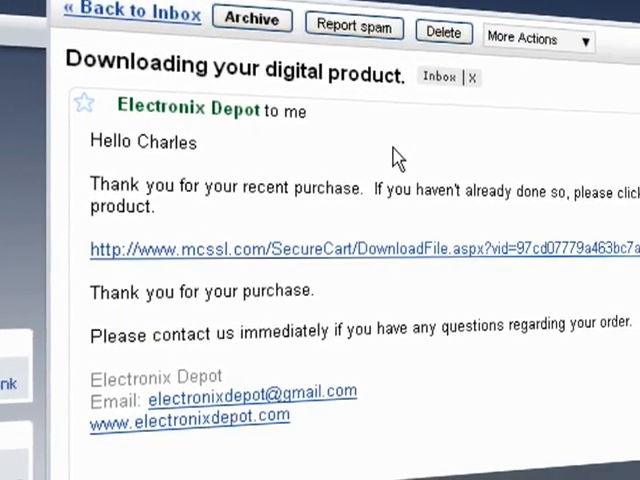
- Download the e-book PDF from the customer test download page
scroll(down, 3)
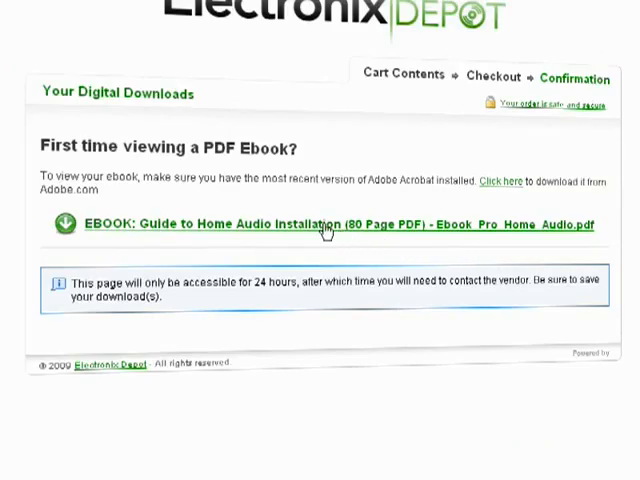
click(324, 224)
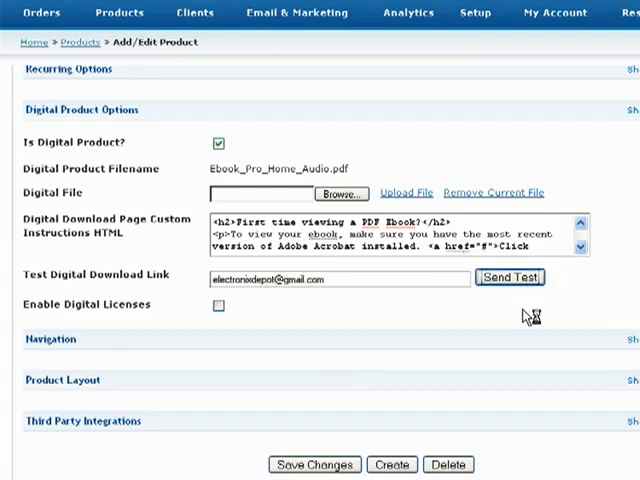
- Send a second test download email with the new 'First time viewing a PDF Ebook!' heading
click(512, 278)
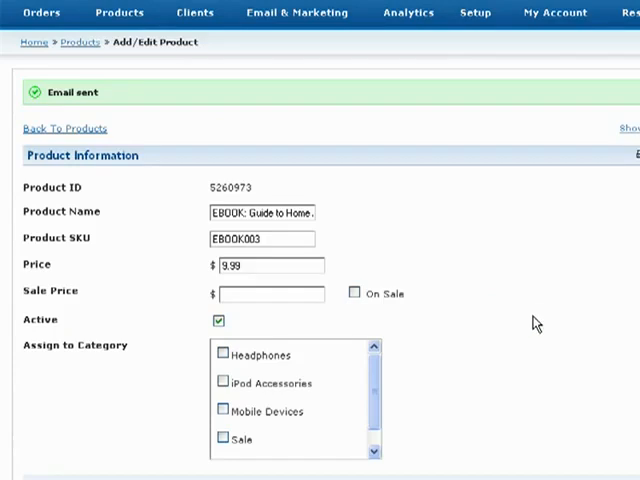
scroll(down, 3)
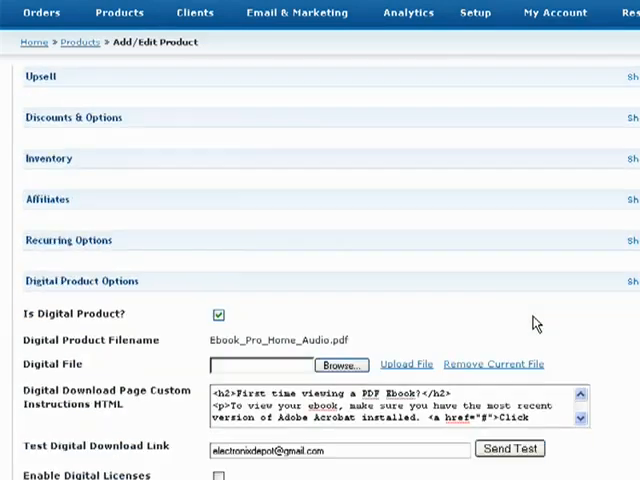
scroll(down, 3)
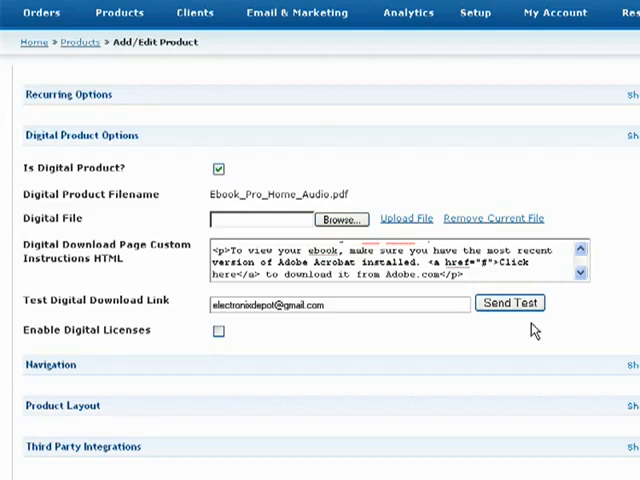
mouse_move(412, 336)
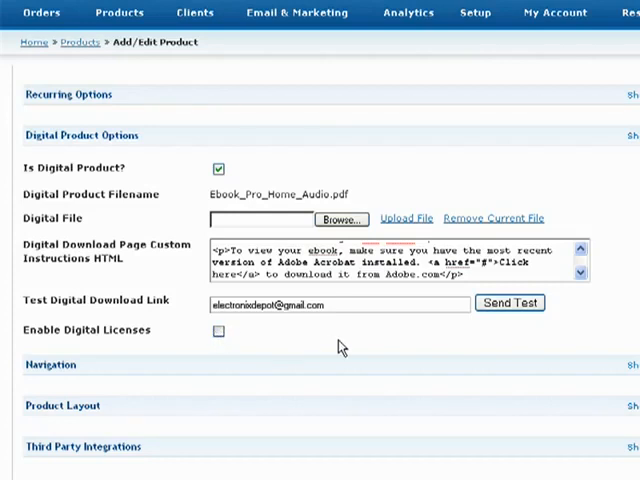
mouse_move(350, 372)
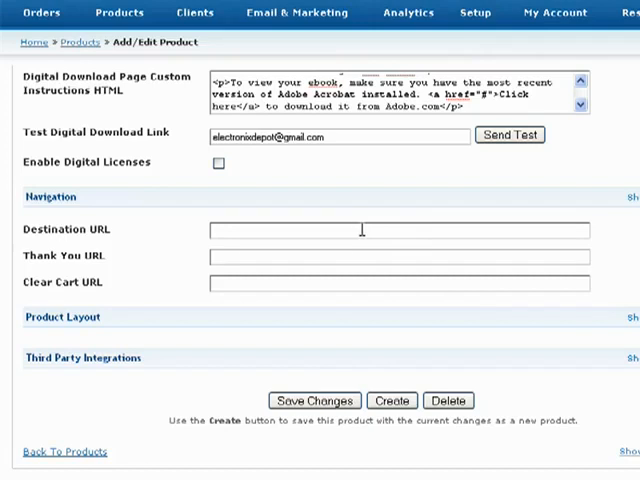
- Set Destination URL to the electronixdepot.com ebooks index page and Thank You URL to ebooks/thanks
text(http://www.electronixdepot.com/ebook)
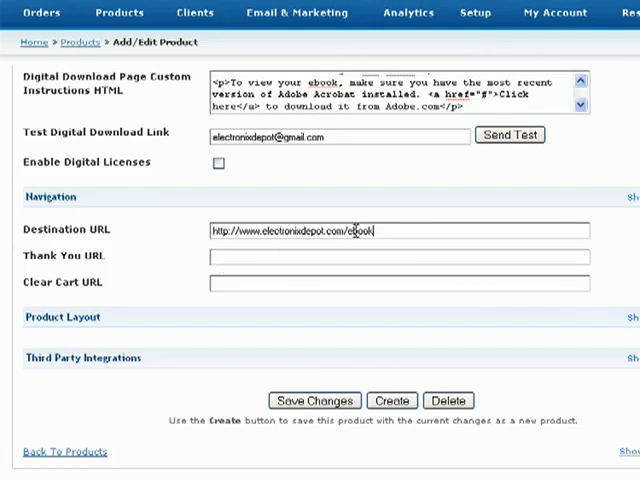
text(s/index.htm)
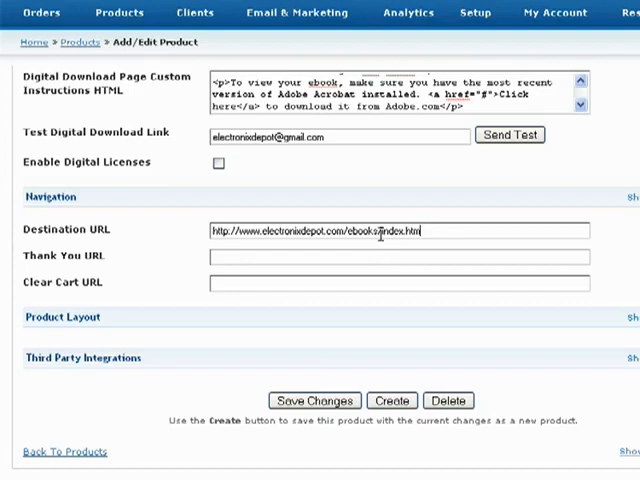
text(http://www.electronixdepot.com/ebooks/)
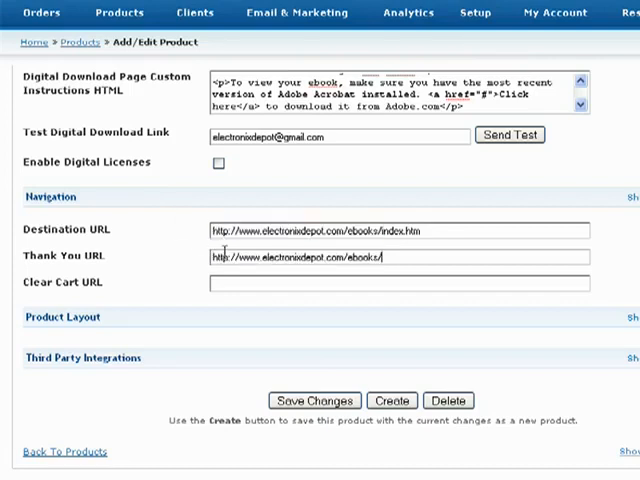
text(thanks.htm)
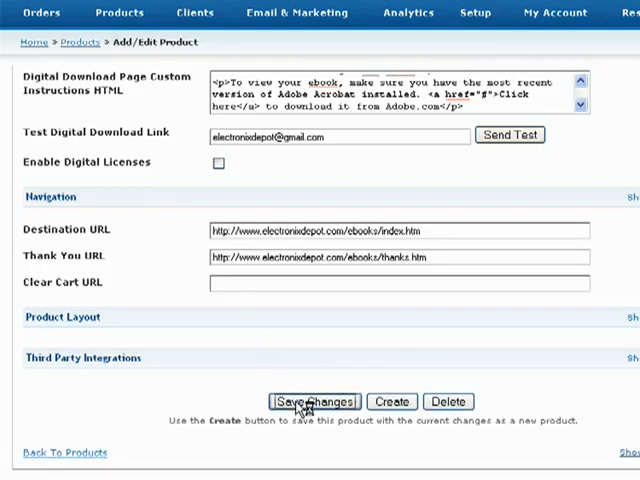
- Save all changes to the e-book product and see the saved confirmation
click(314, 400)
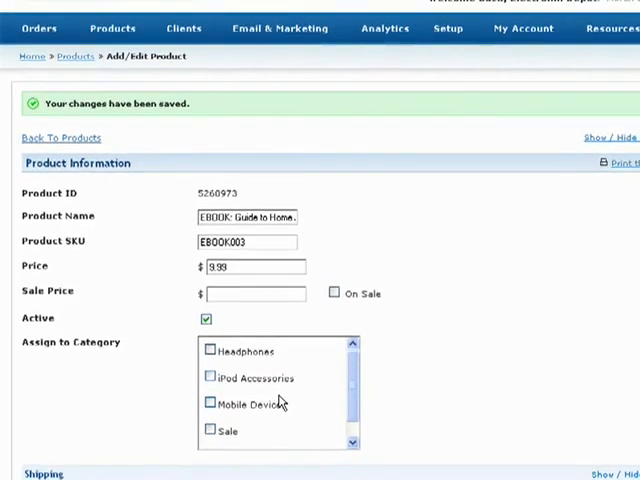
scroll(down, 3)
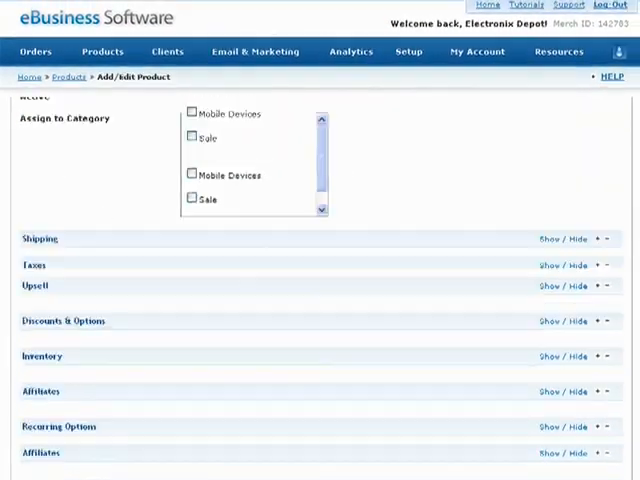